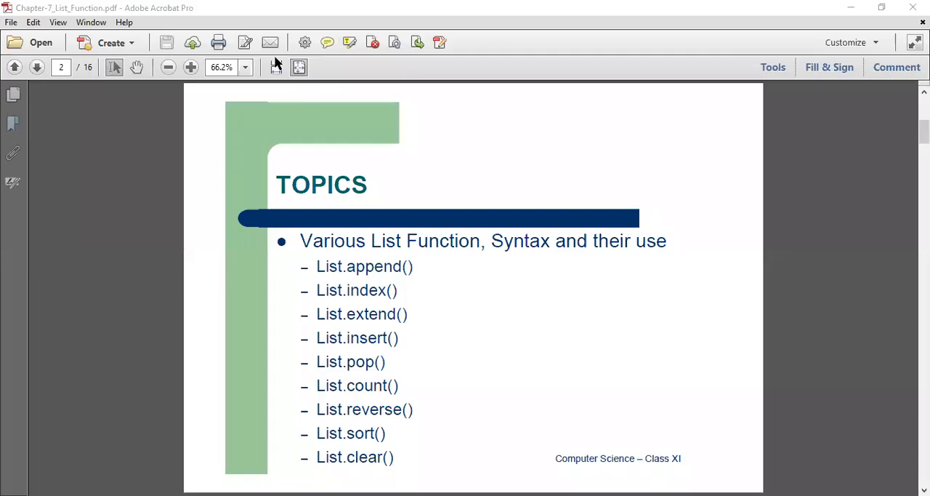
Step: Fit the Topics page to window width (about 101%) and scroll down its function list
left_click(191, 67)
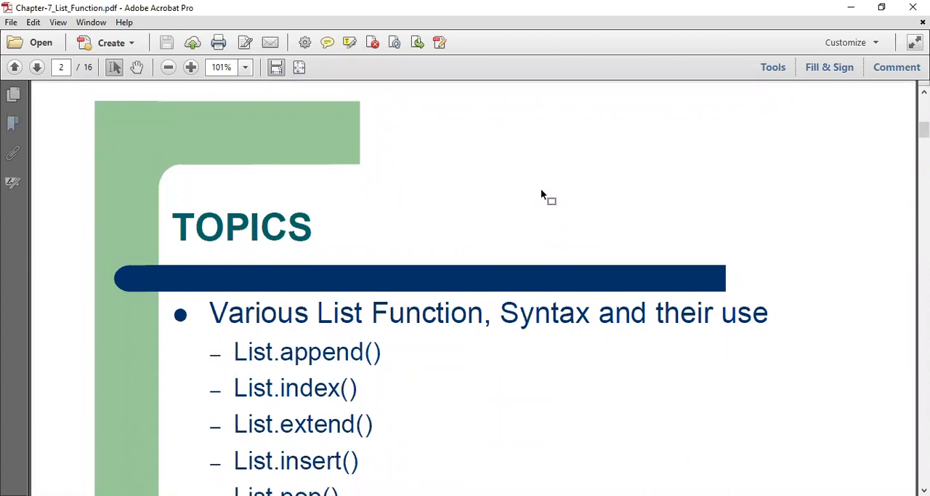
scroll("down", 3)
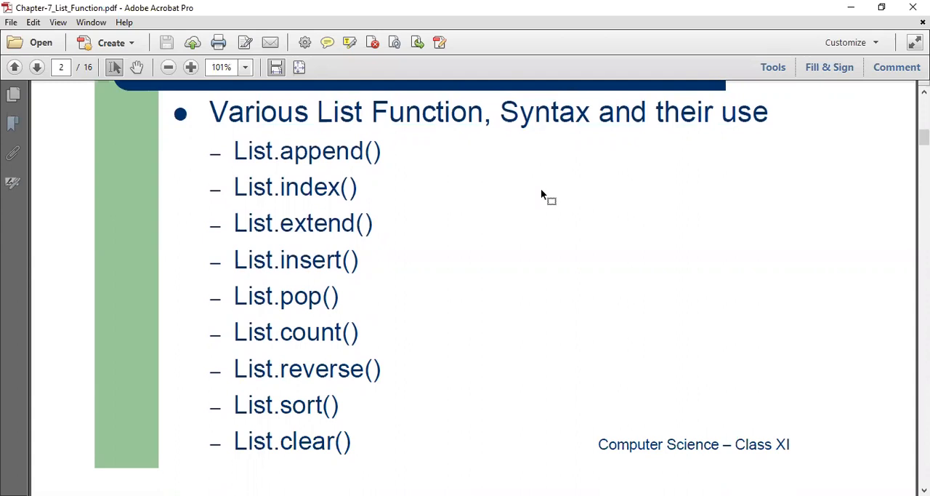
scroll("down", 3)
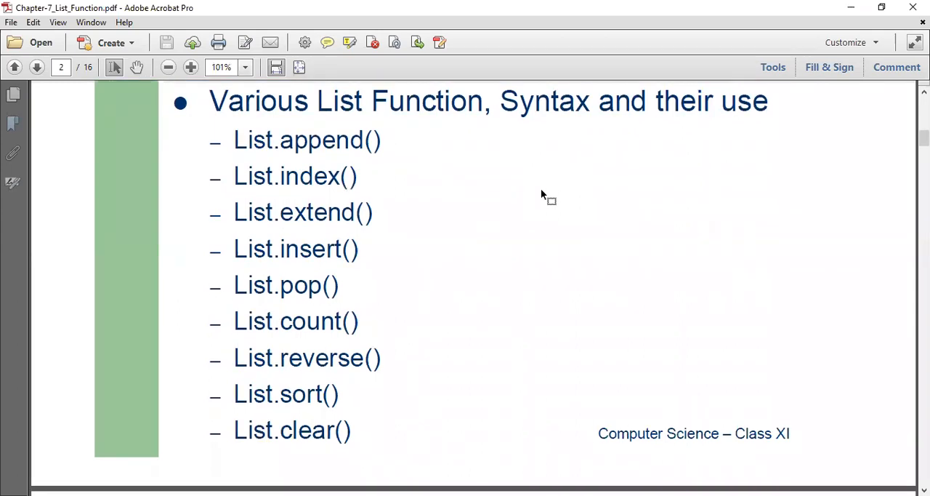
Step: Scroll through the append() and index() slides to page 5, extend(item)
left_click(37, 67)
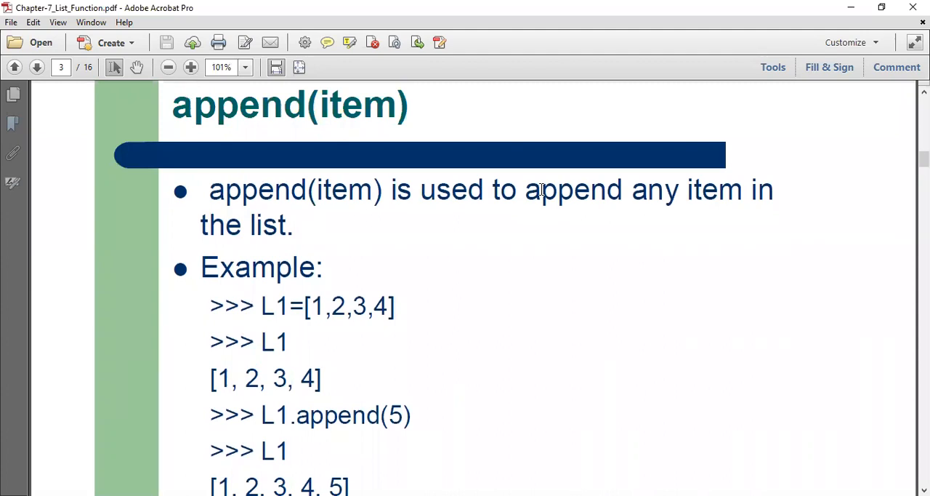
scroll("down", 3)
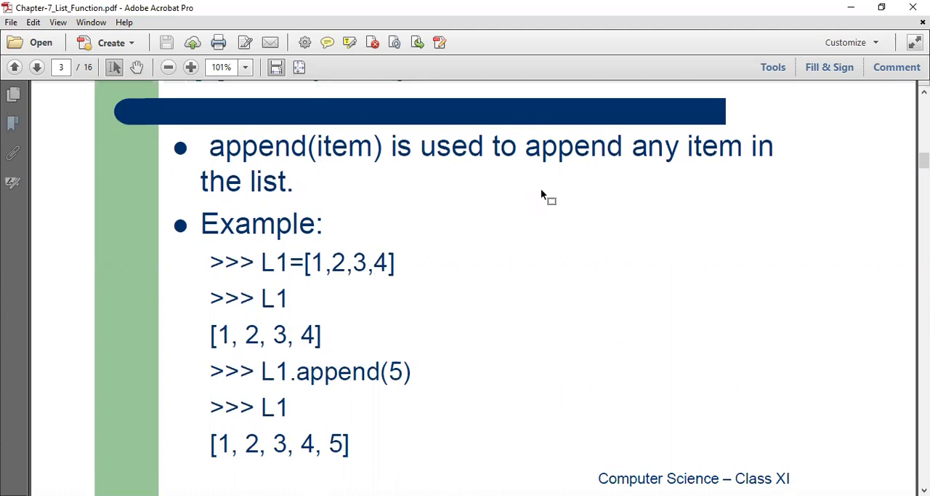
scroll("down", 3)
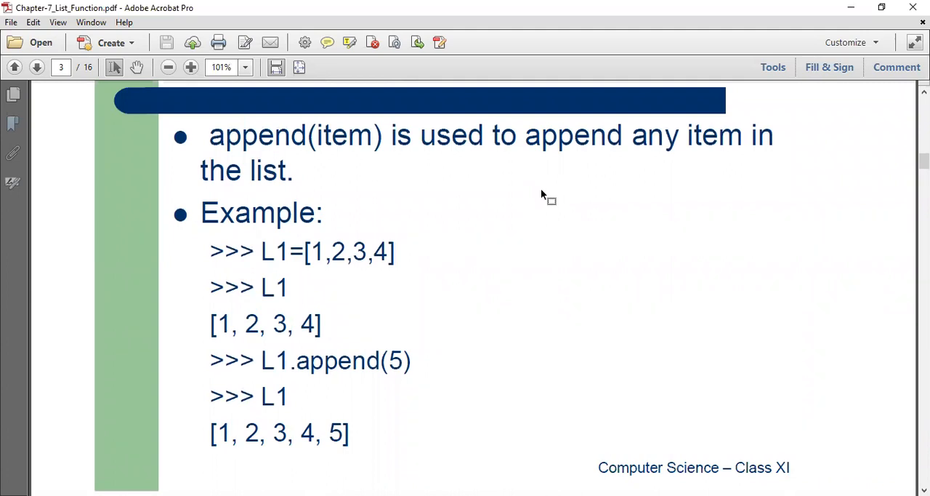
scroll("down", 3)
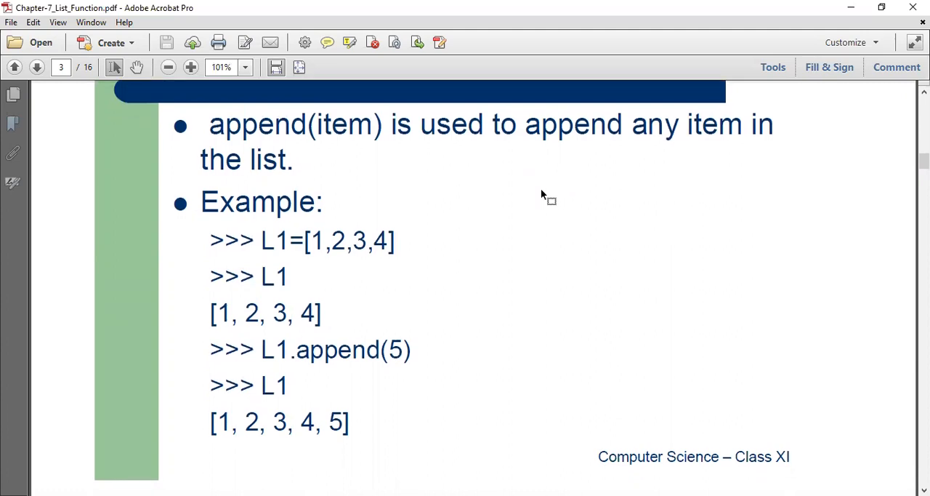
left_click(36, 67)
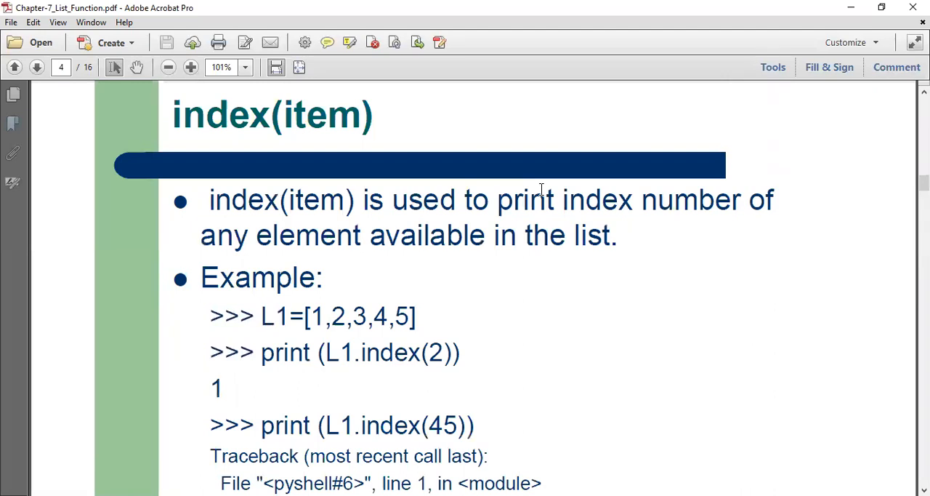
scroll("down", 3)
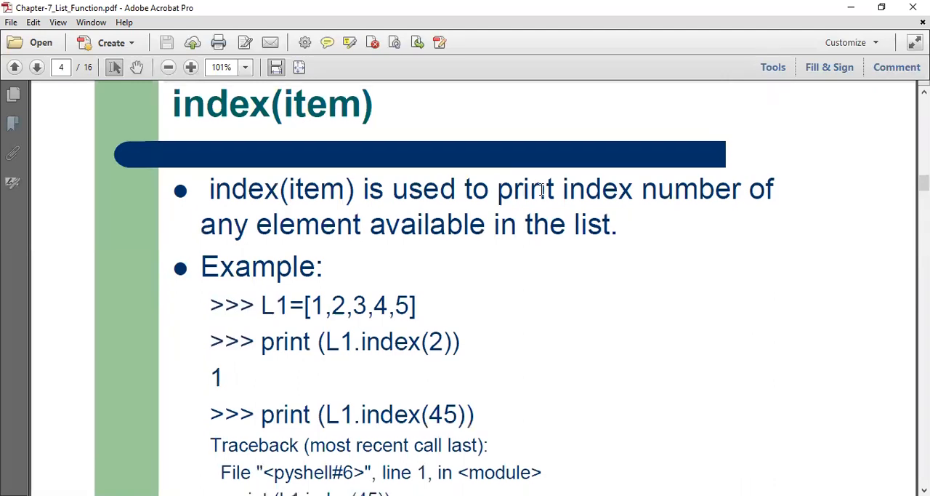
scroll("down", 3)
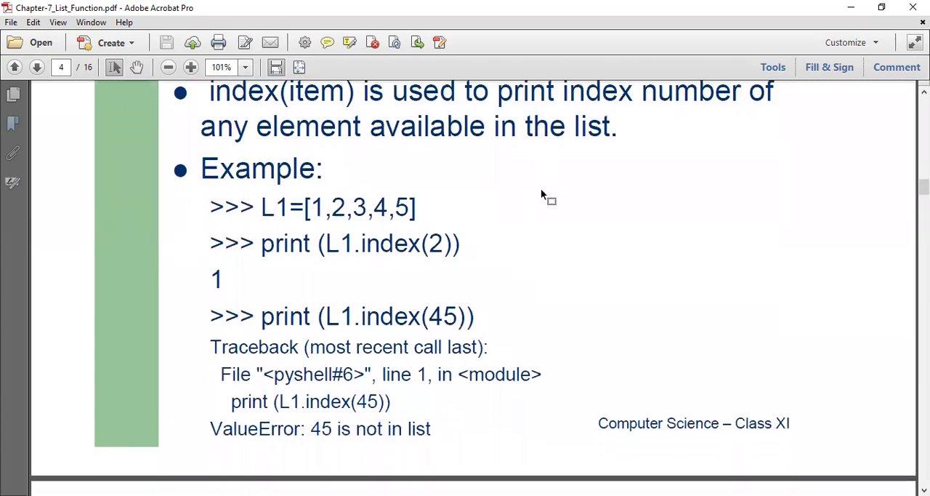
scroll("down", 3)
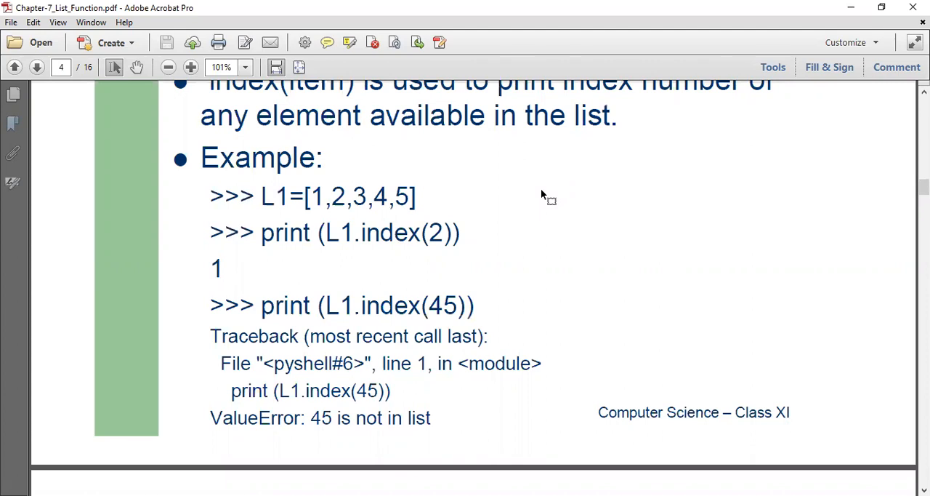
scroll("down", 3)
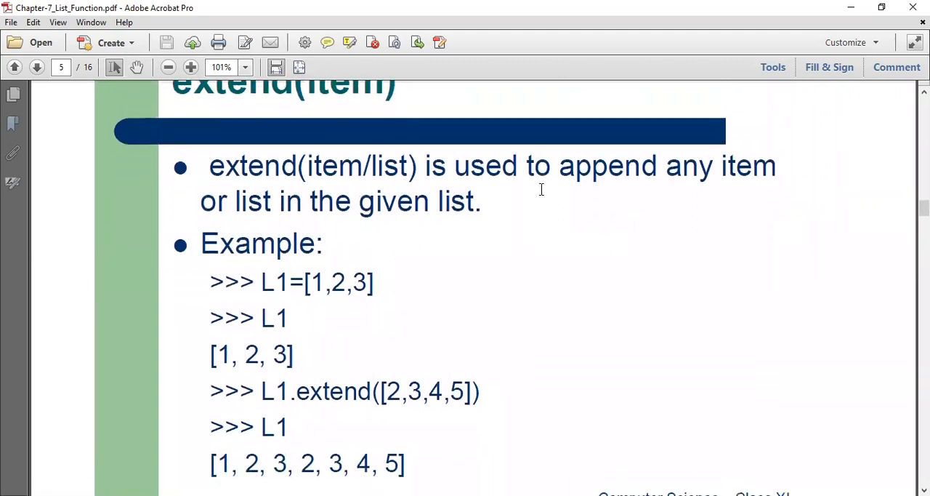
Step: Scroll past the extend example to the bottom of page 6's insert(position, item) output
scroll("down", 3)
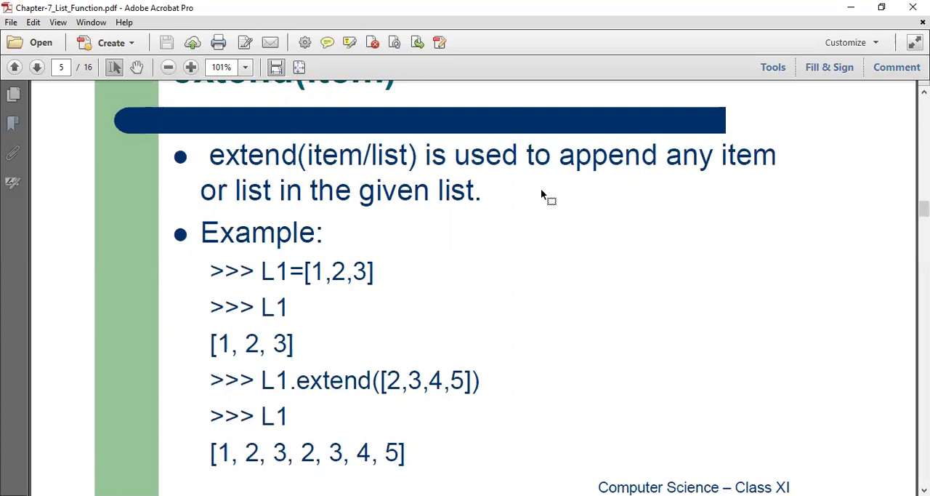
scroll("down", 3)
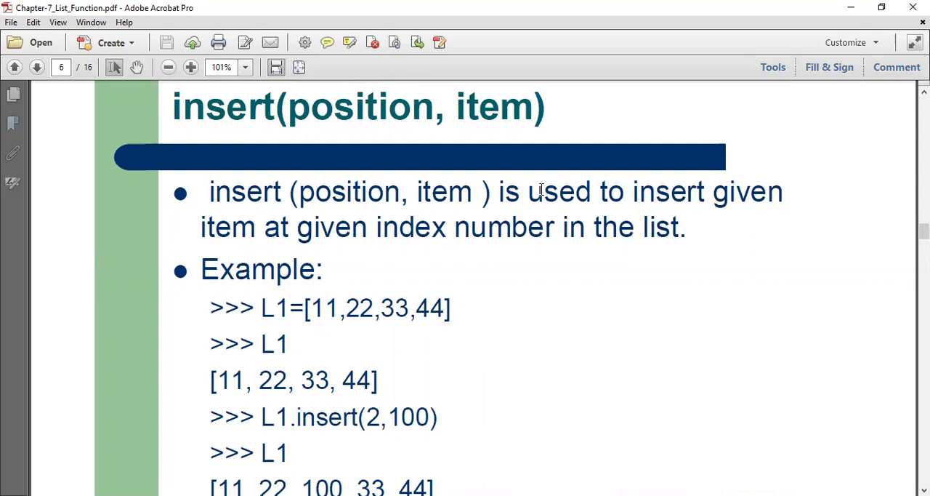
scroll("down", 3)
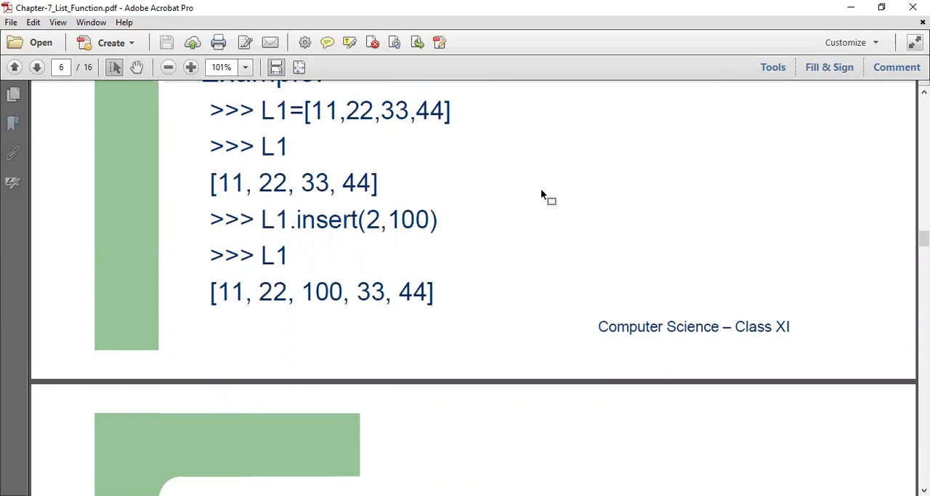
Step: Scroll past the pop() and count() pages to page 9, reverse()
scroll("down", 3)
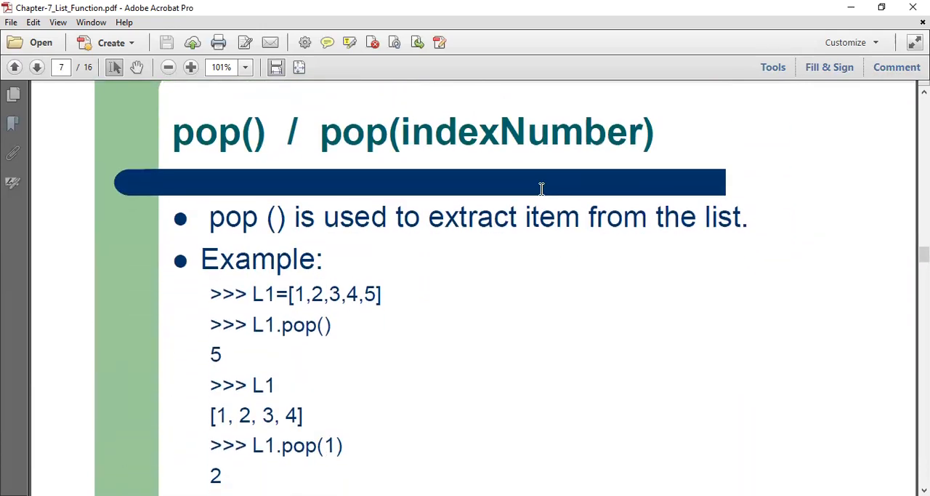
scroll("down", 3)
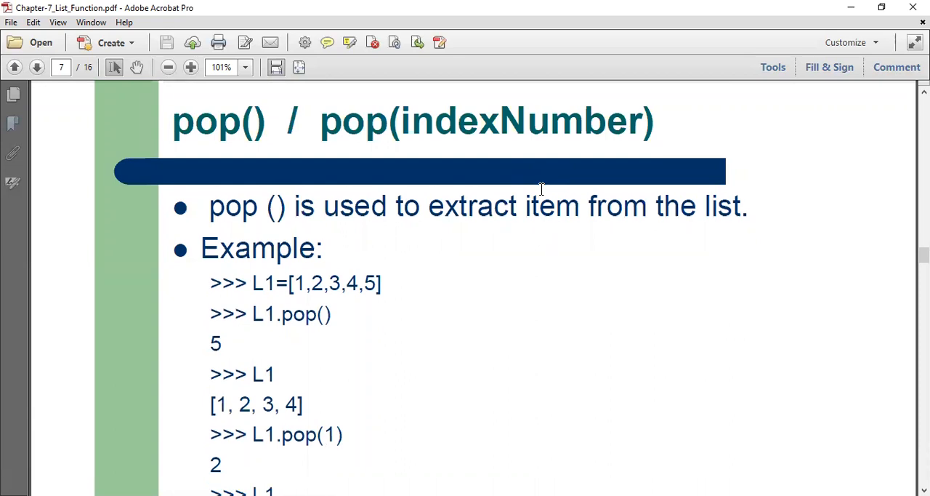
scroll("down", 3)
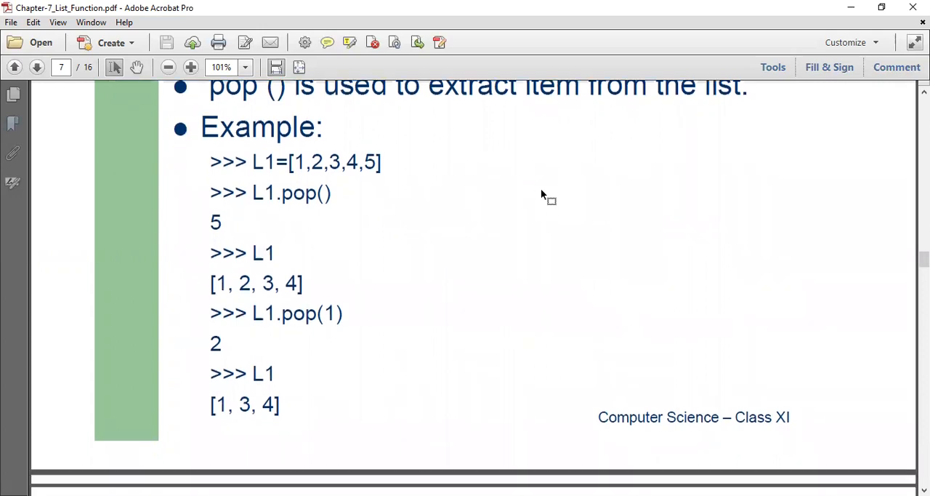
left_click(37, 67)
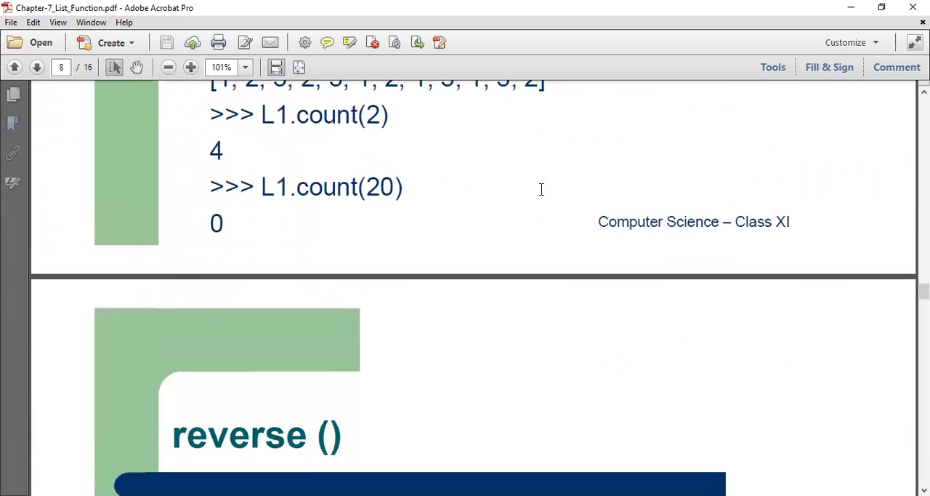
scroll("down", 3)
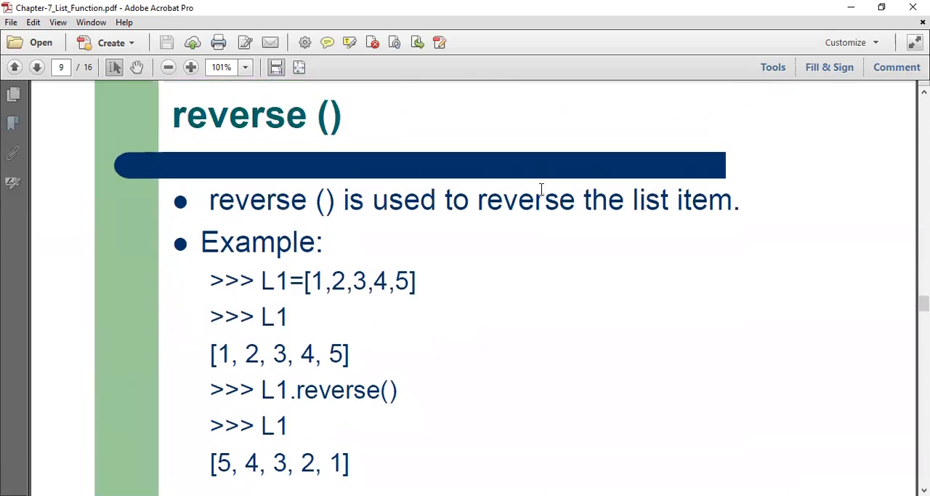
Step: Scroll past the sort() and clear() slides to page 13, 'Programming Fun...'
left_click(36, 67)
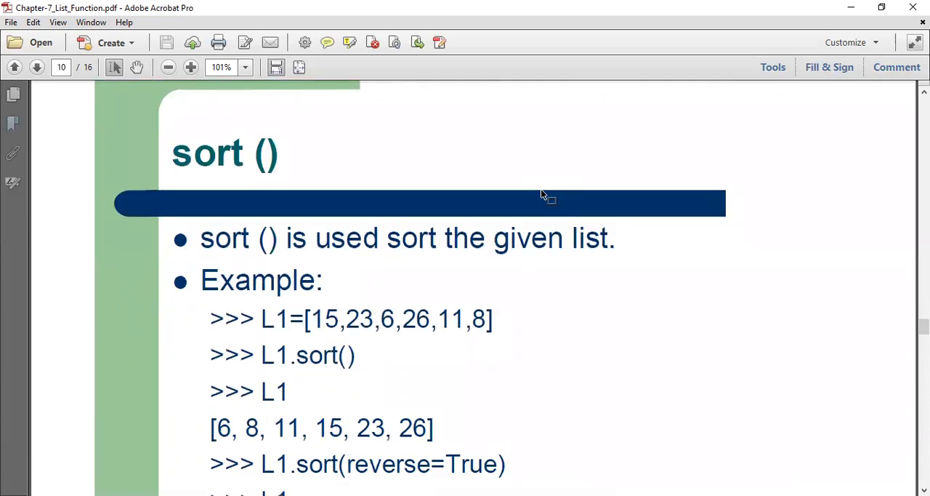
scroll("down", 3)
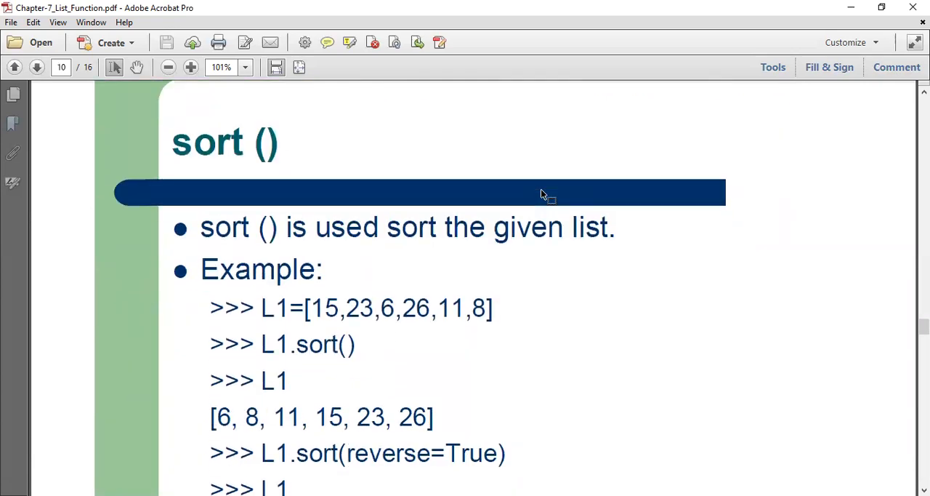
scroll("down", 3)
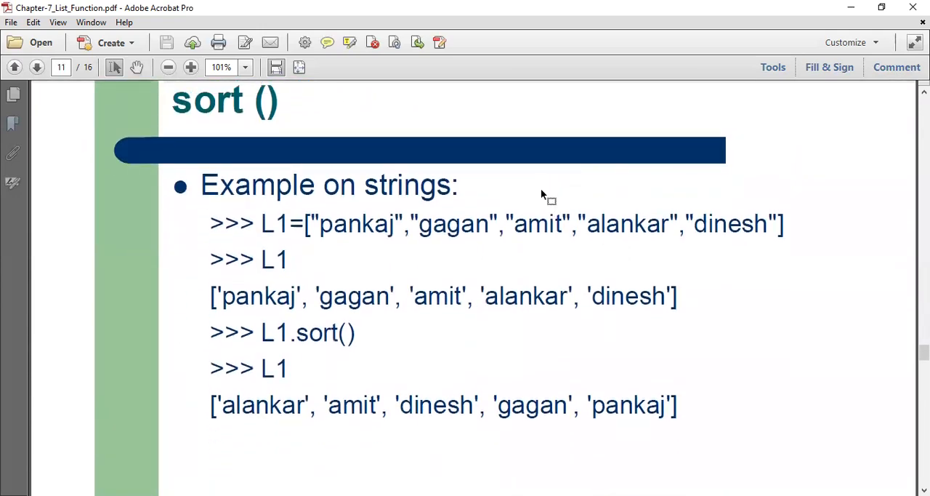
scroll("down", 3)
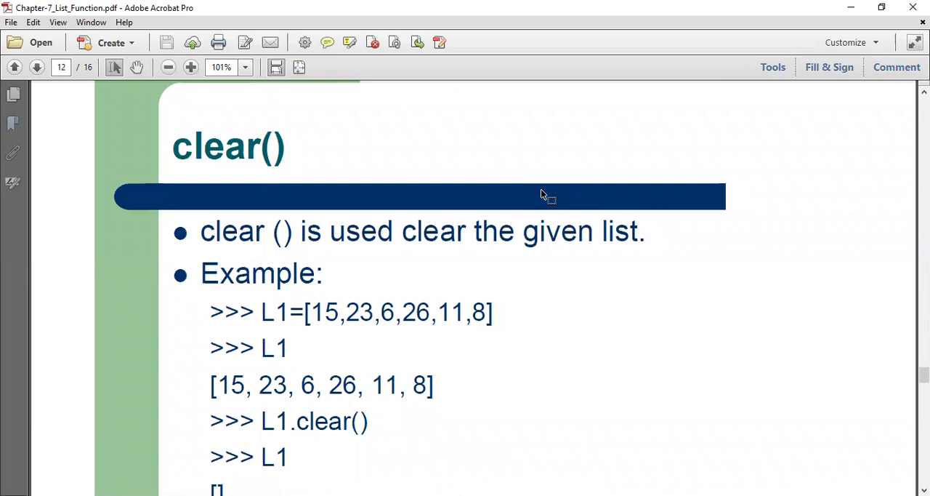
scroll("down", 3)
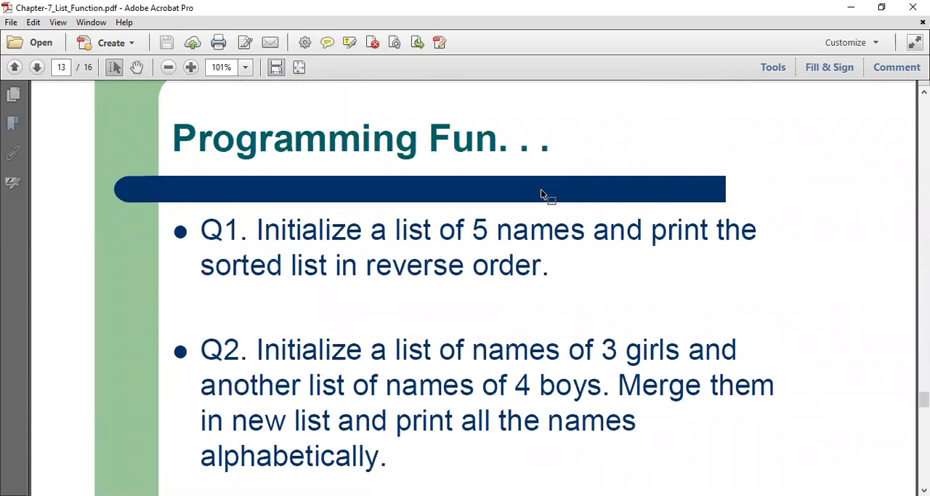
Step: Scroll past both practice questions to page 14, the Solution (Q1) reverse-sorted names
scroll("down", 3)
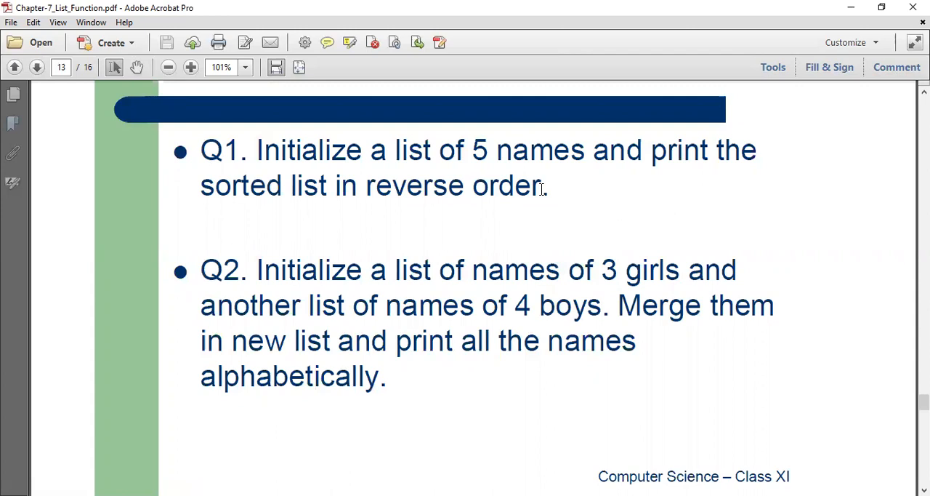
scroll("down", 3)
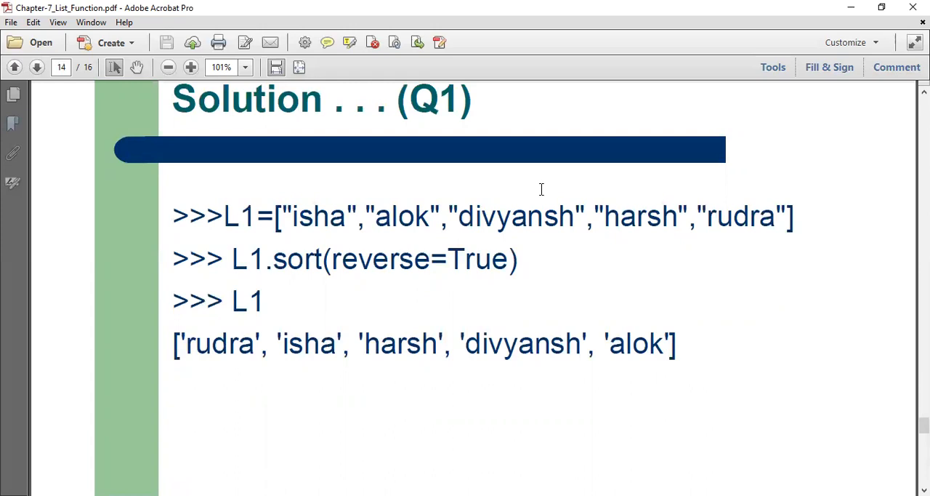
Step: Scroll past Solution (Q2) to page 16, 'Thank you for your time!'
scroll("down", 3)
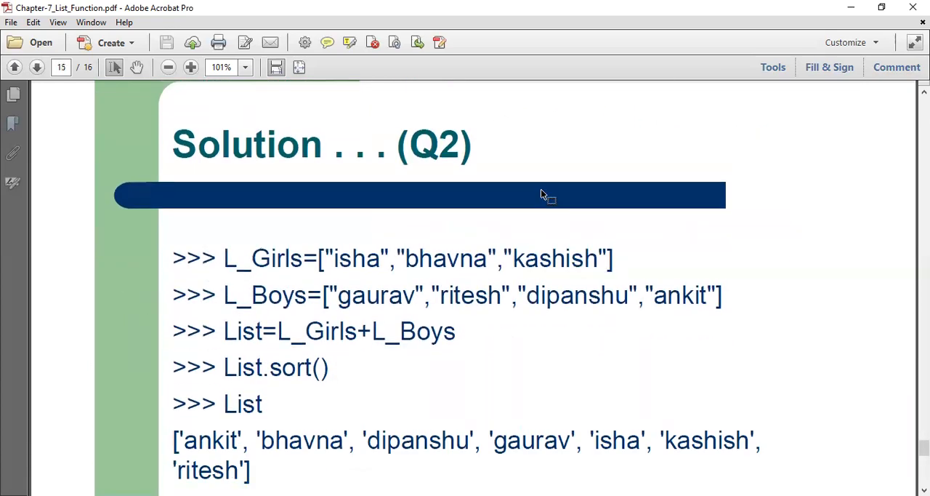
scroll("down", 3)
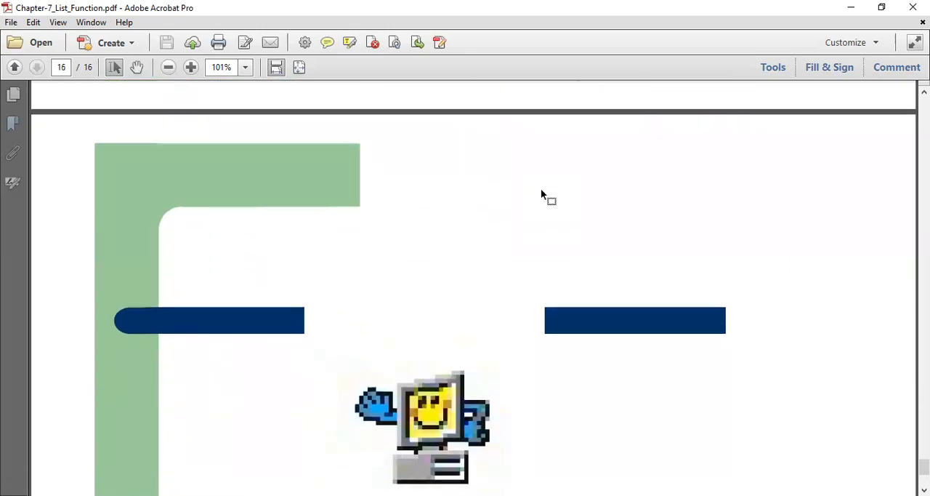
scroll("down", 3)
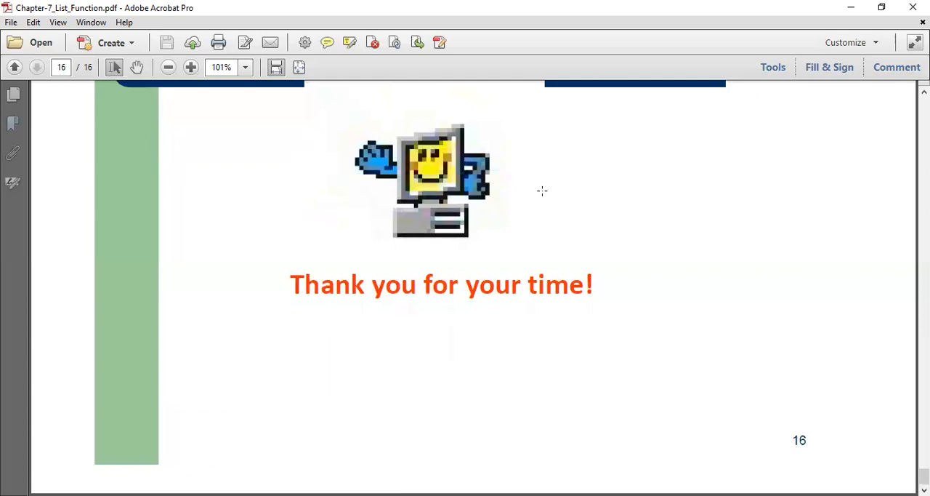